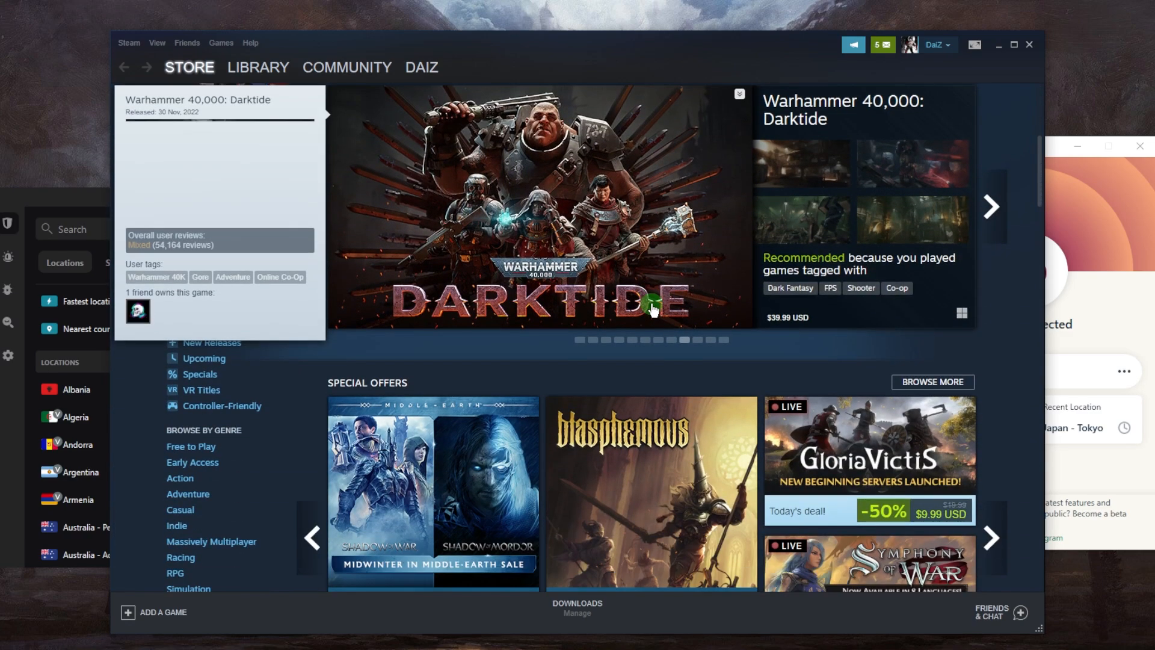
Scroll down through the Steam store front page.
{"action": "scroll", "scroll_direction": "down", "scroll_amount": 3}
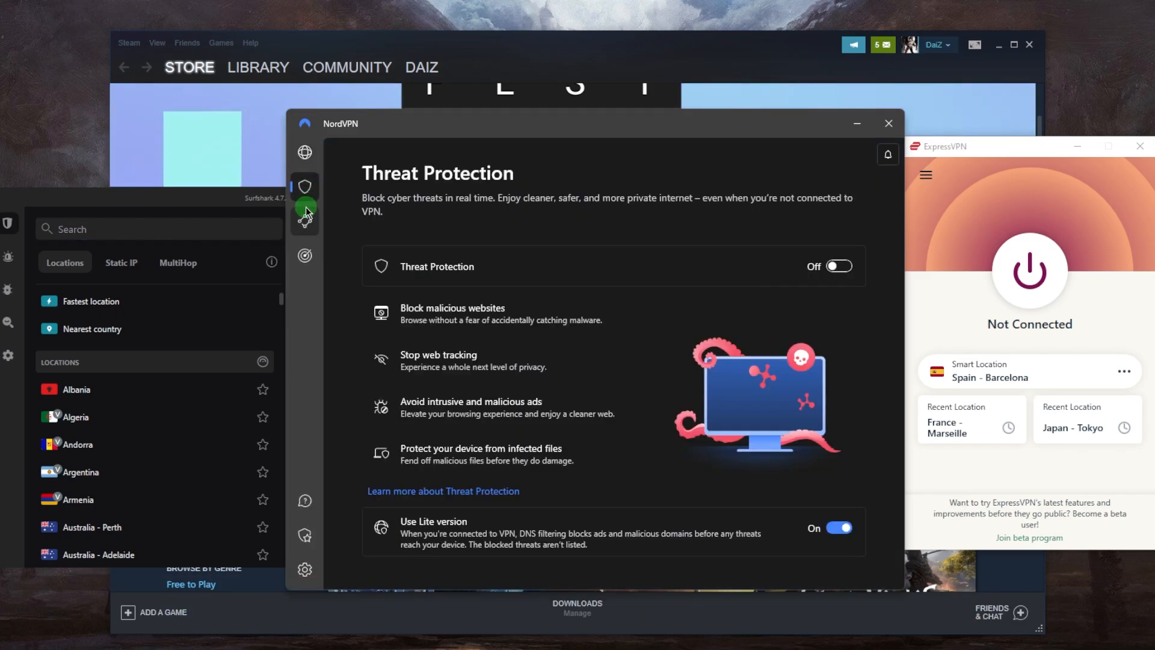
Switch NordVPN to its connection map, which shows Not Connected.
{"action": "left_click", "coordinate": [305, 152]}
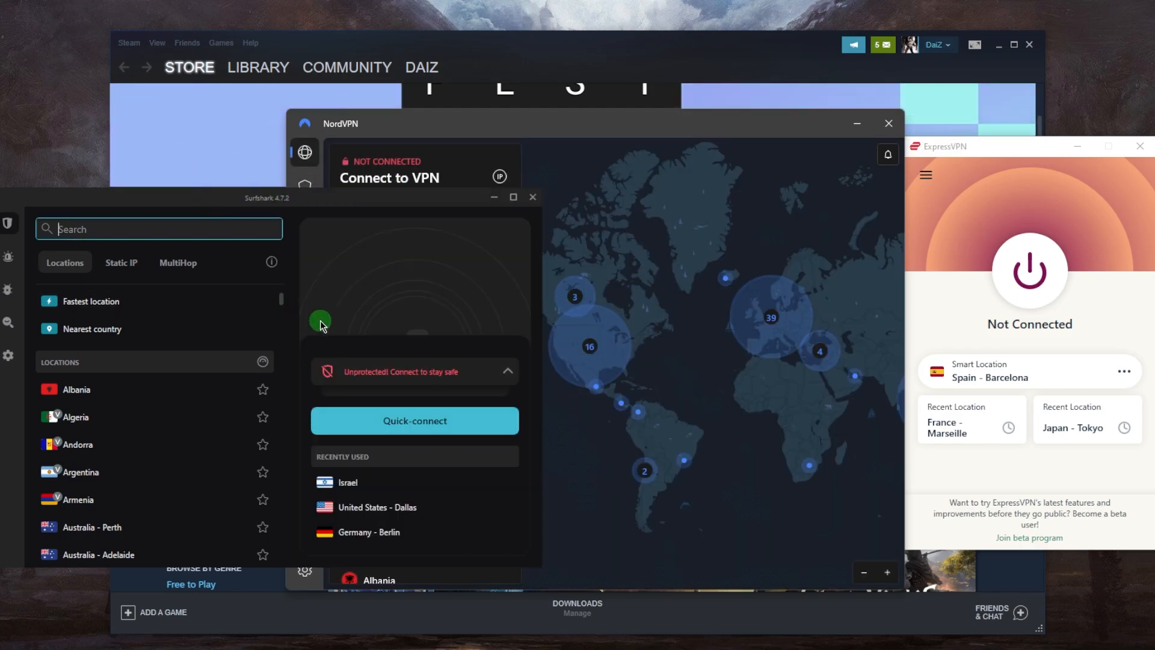
{"action": "mouse_move", "coordinate": [274, 331]}
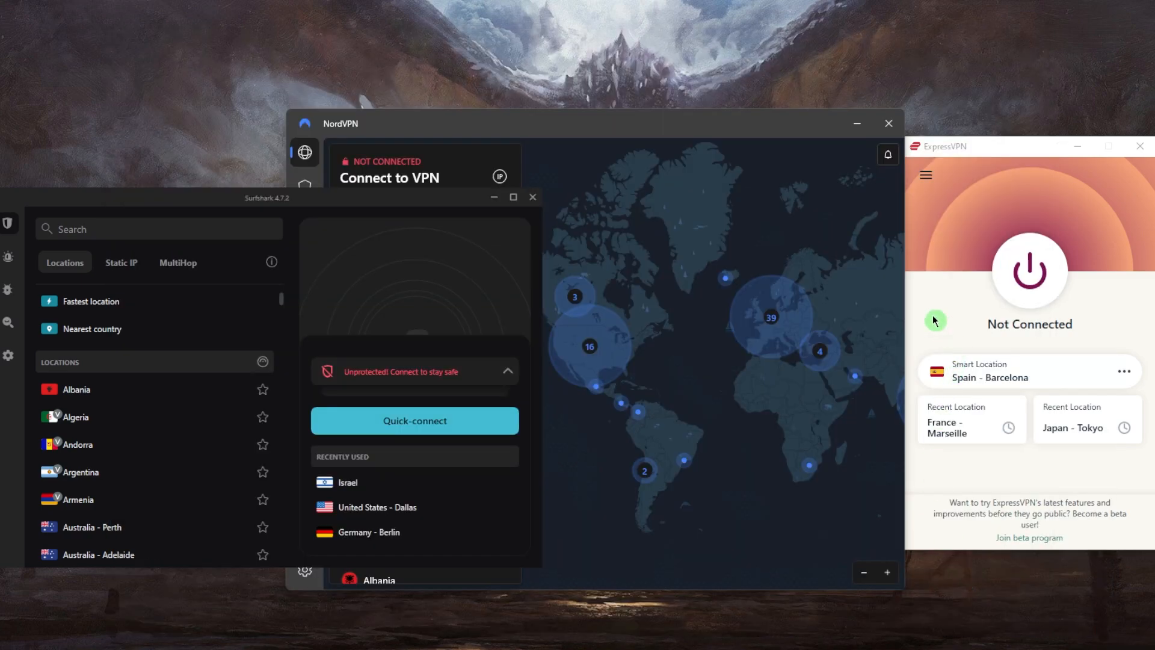
Connect ExpressVPN to France – Marseille from the menu's Recent Locations.
{"action": "left_click", "coordinate": [925, 174]}
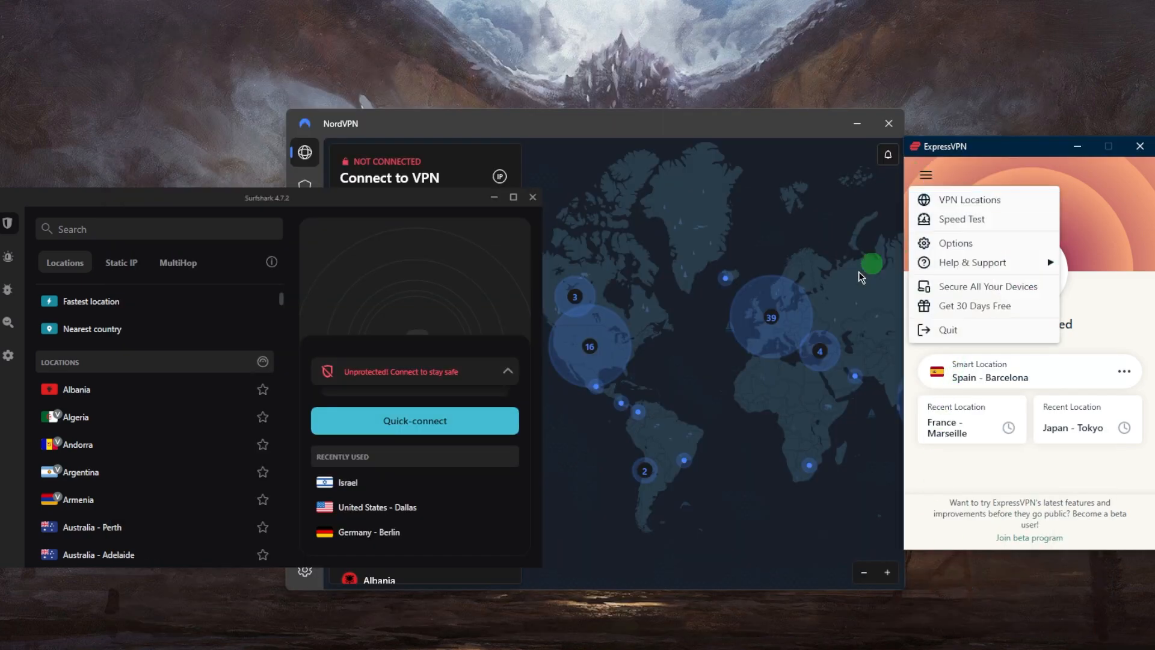
{"action": "left_click", "coordinate": [970, 199]}
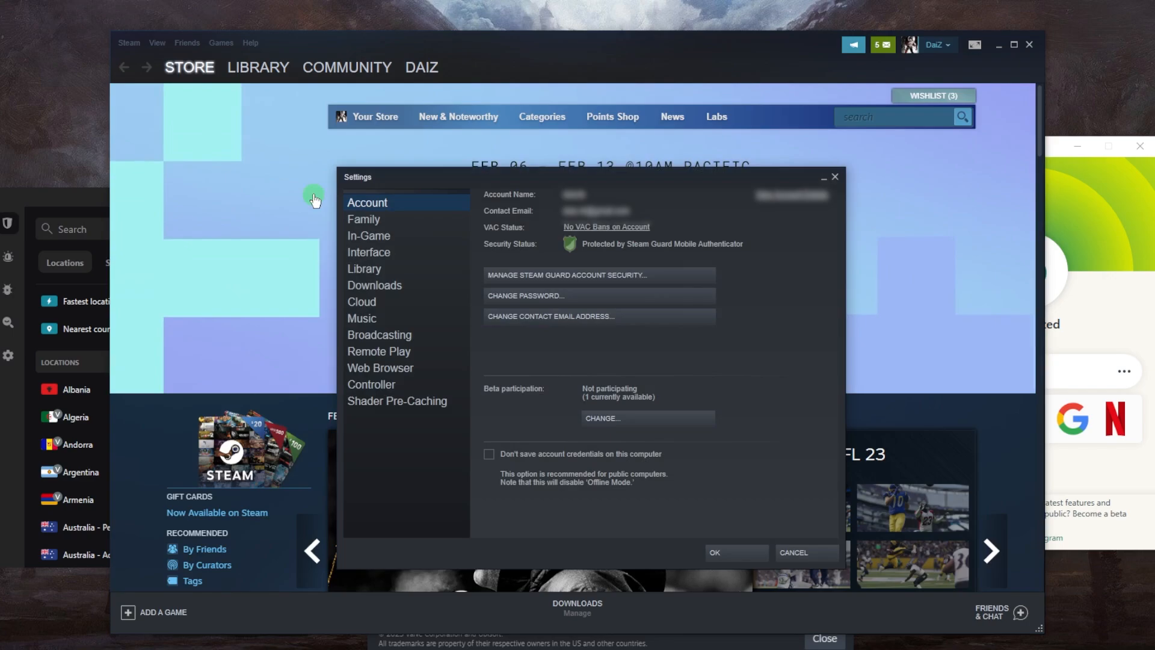
Confirm Steam's Settings with the download region set to France.
{"action": "left_click", "coordinate": [374, 285]}
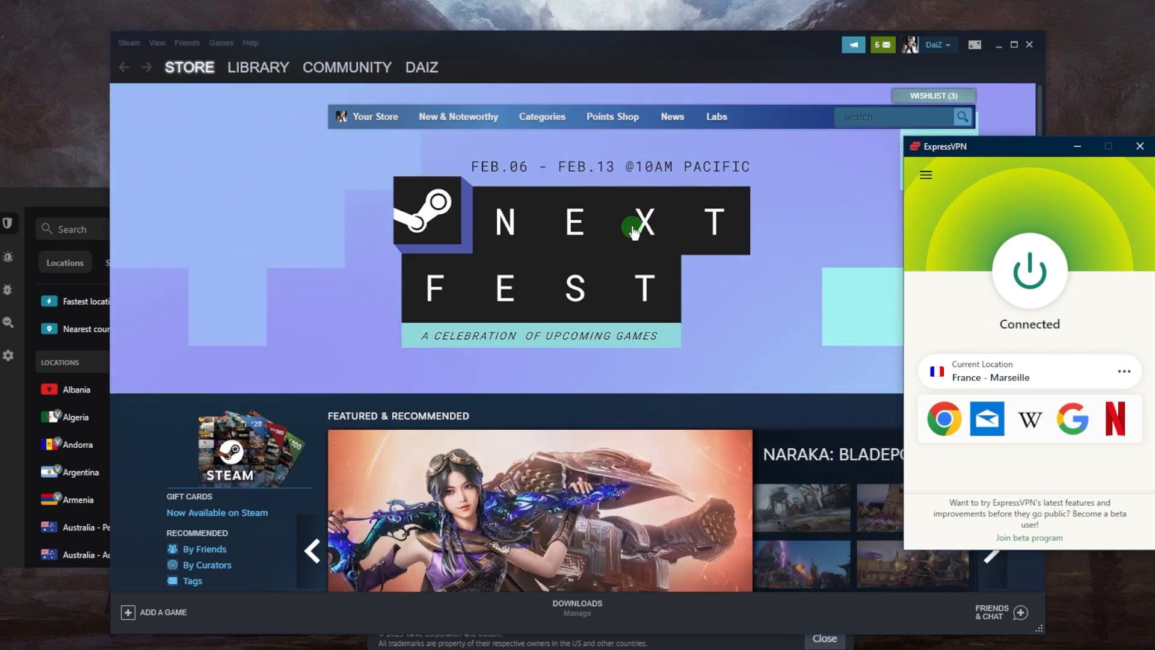
{"action": "mouse_move", "coordinate": [621, 265]}
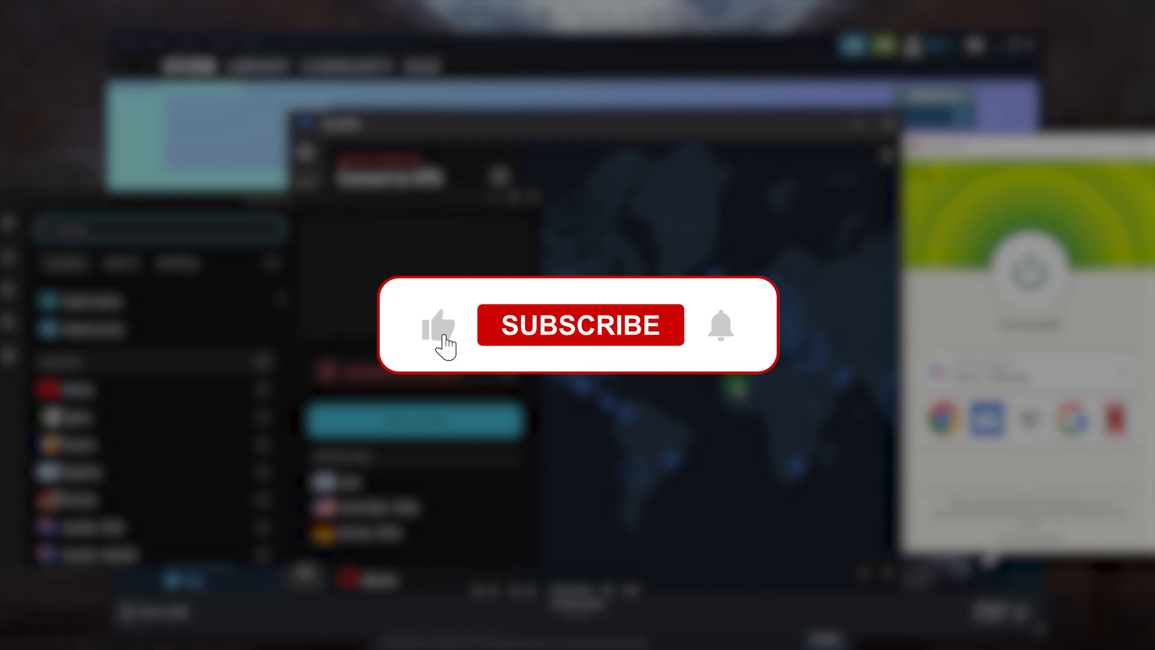
{"action": "left_click", "coordinate": [579, 325]}
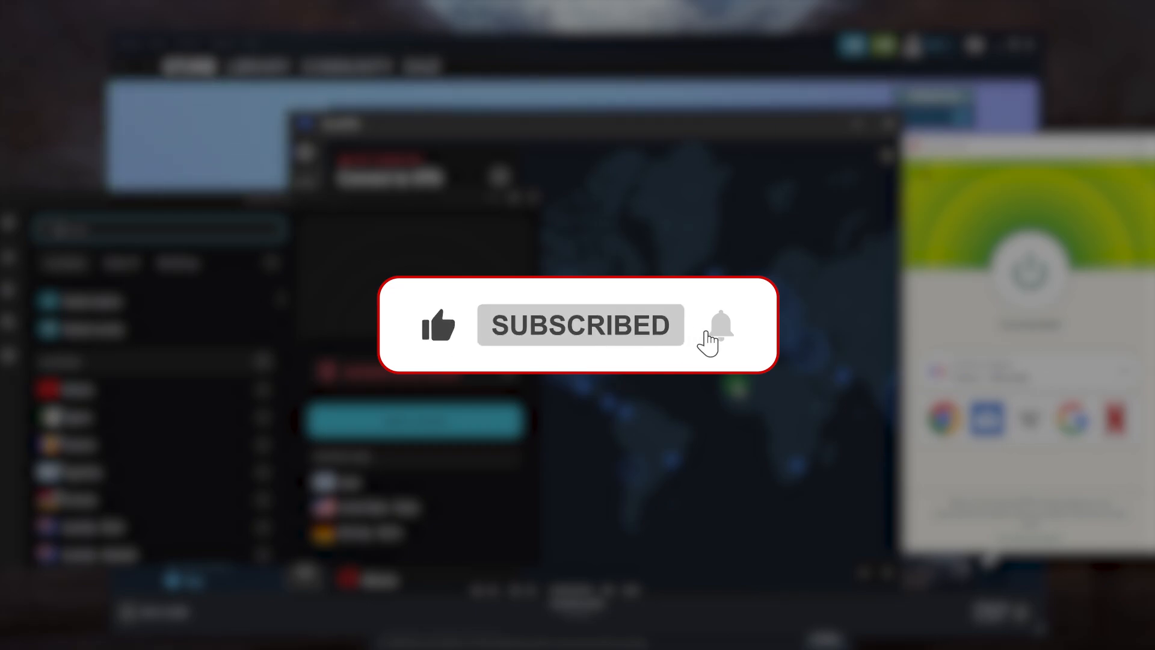